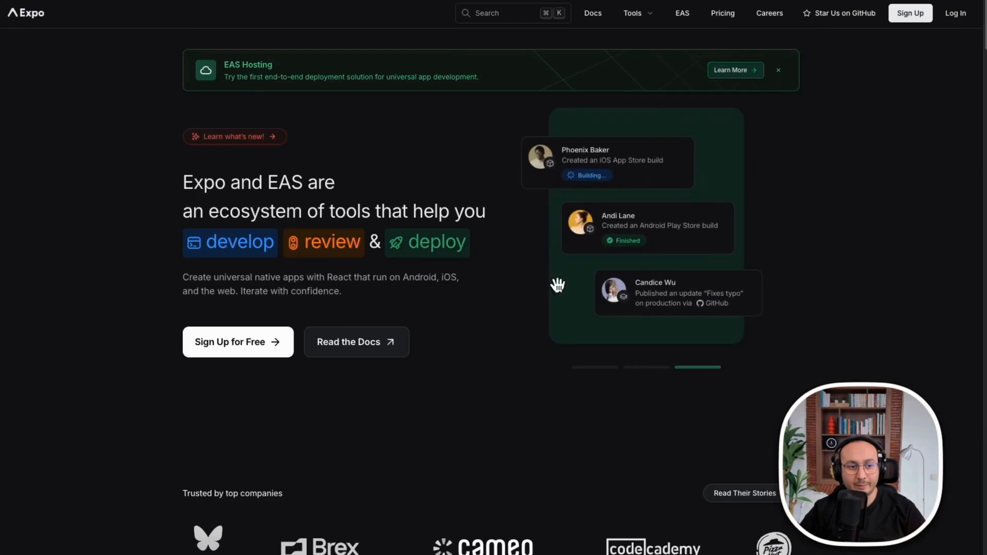
mouse_move(707, 30)
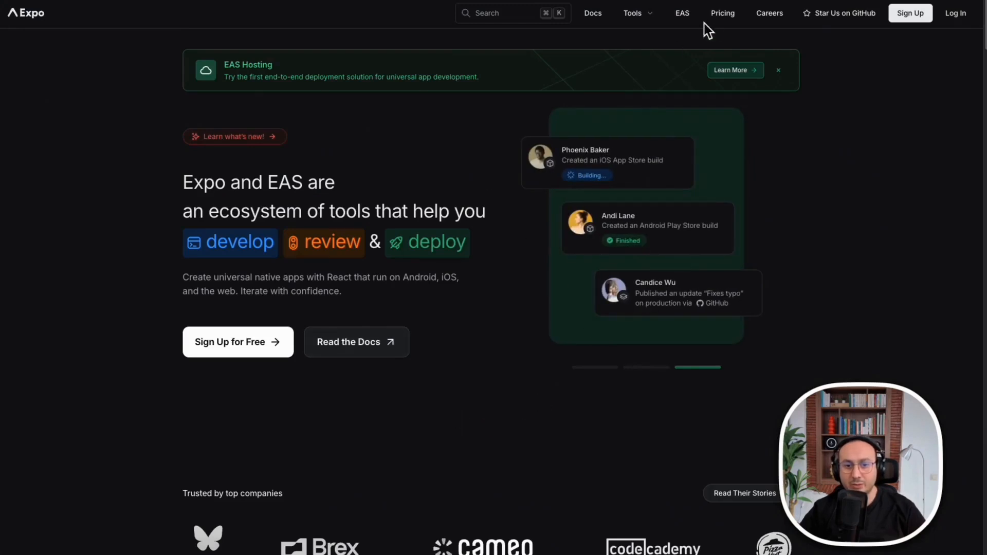
View the Expo Go download page, then switch to the Bolt.new native mobile support post
left_click(722, 12)
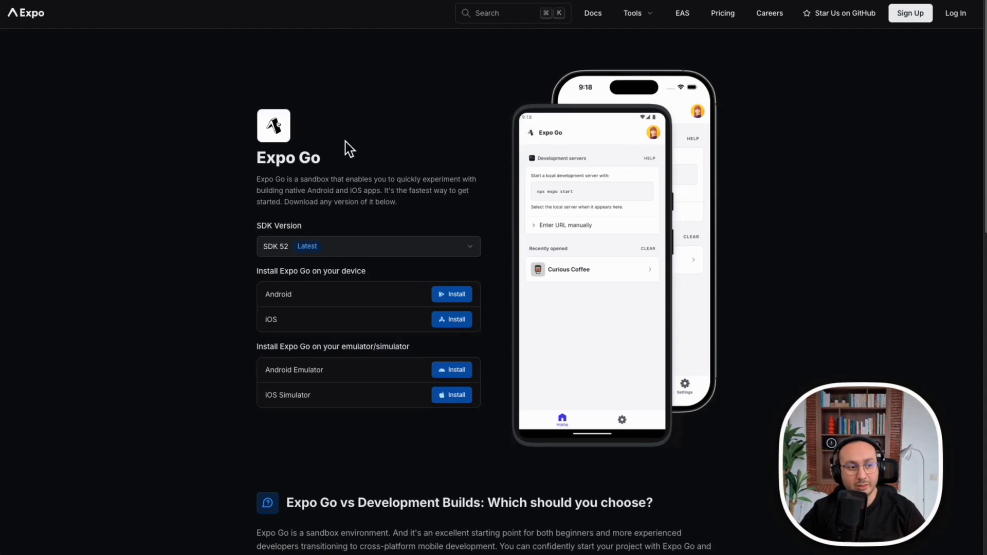
left_click(633, 13)
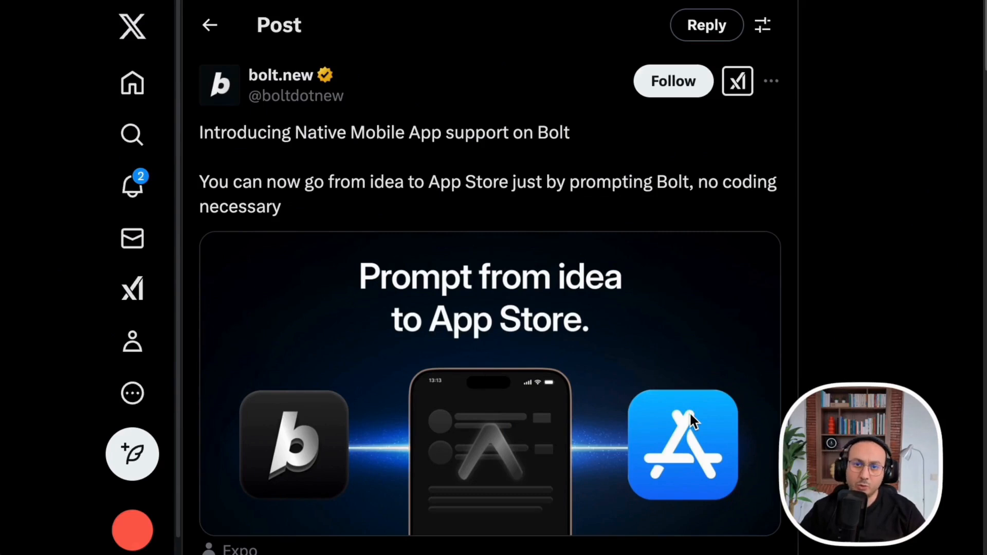
mouse_move(956, 277)
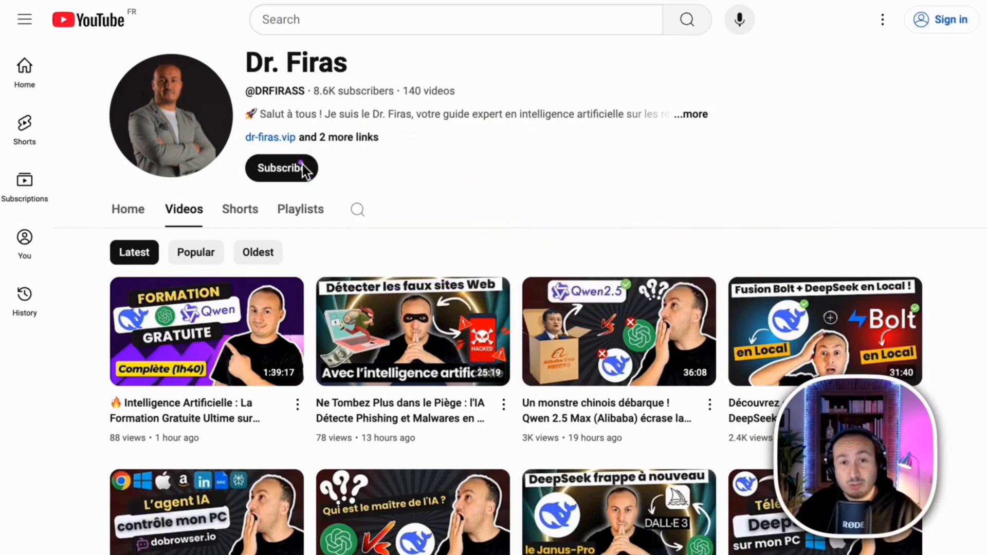
scroll("down", 3)
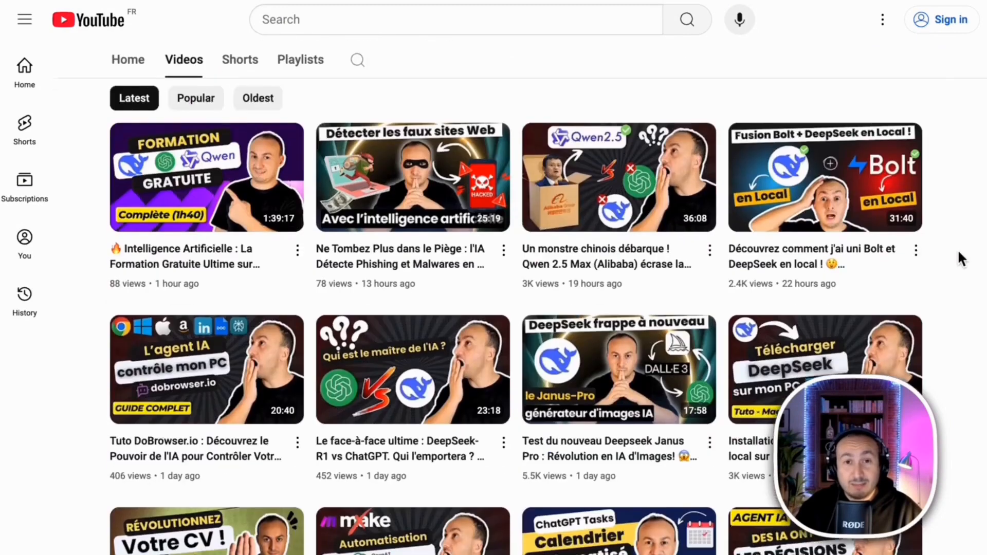
scroll("down", 3)
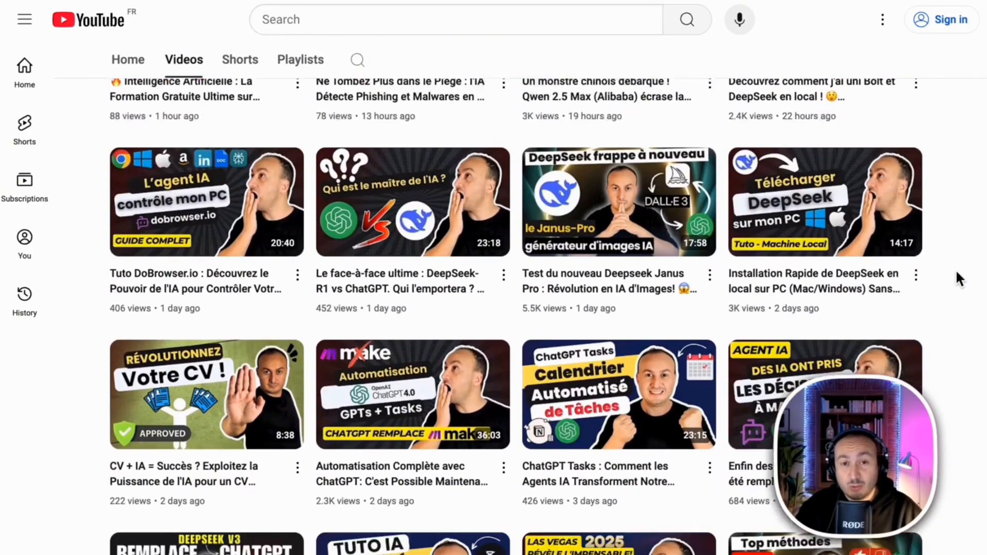
scroll("down", 3)
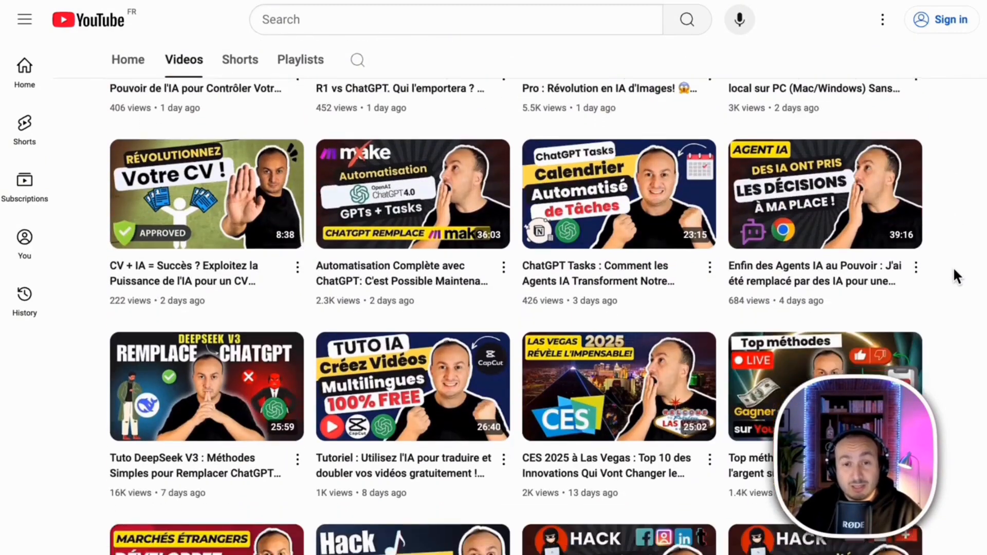
scroll("down", 3)
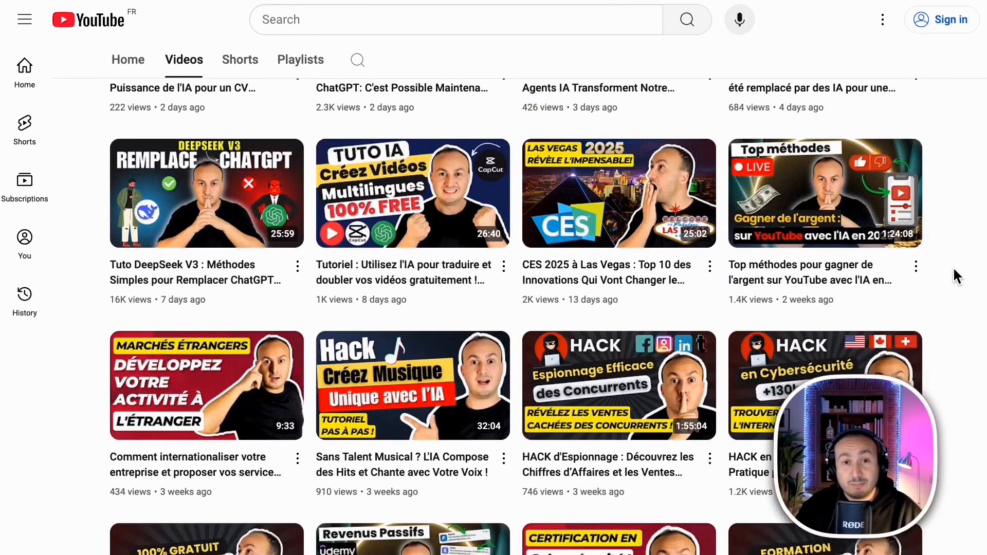
scroll("down", 3)
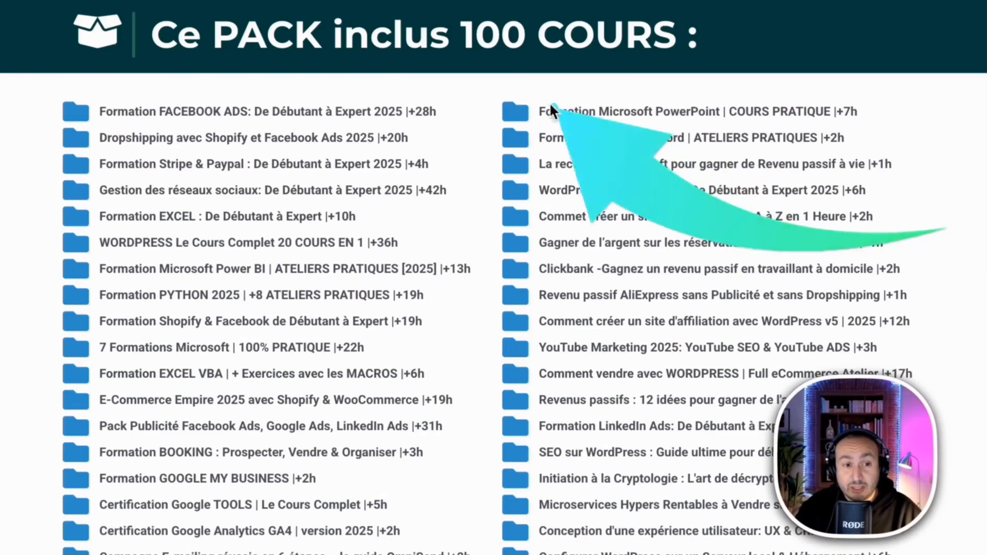
scroll("down", 3)
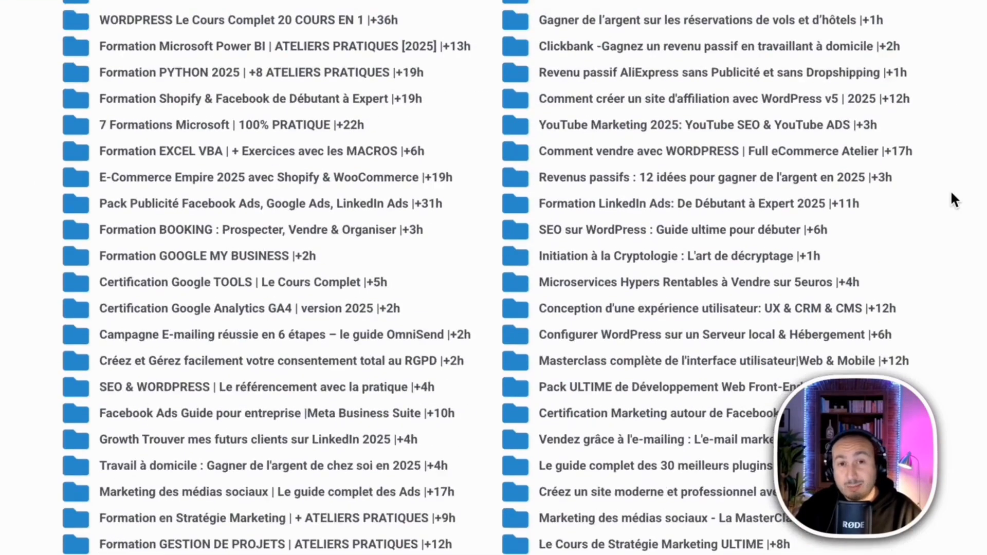
scroll("down", 3)
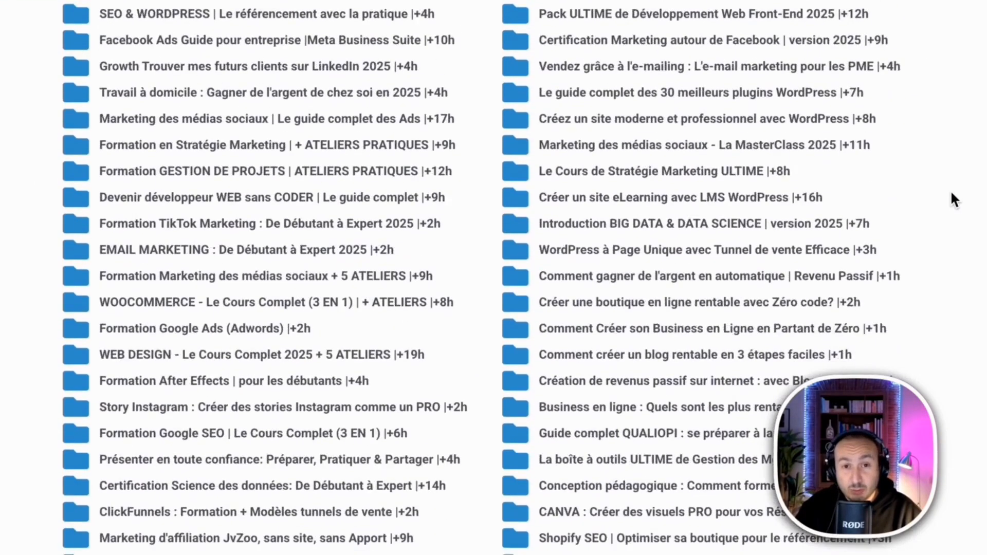
scroll("down", 3)
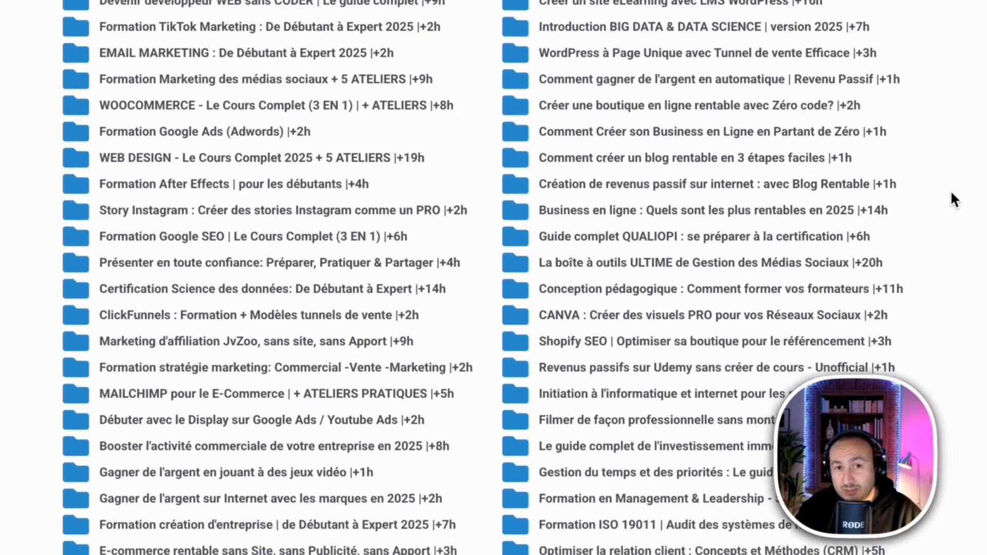
scroll("down", 3)
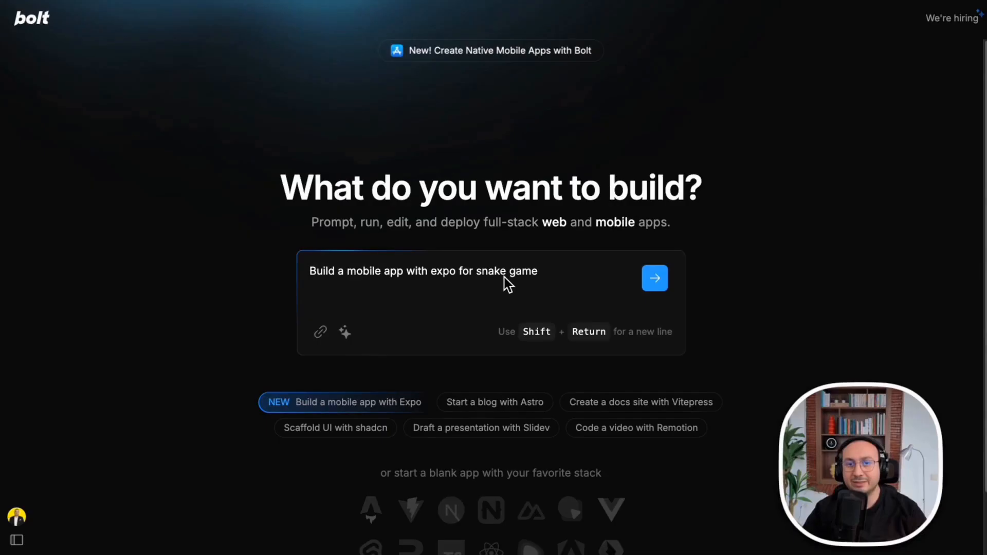
mouse_move(655, 278)
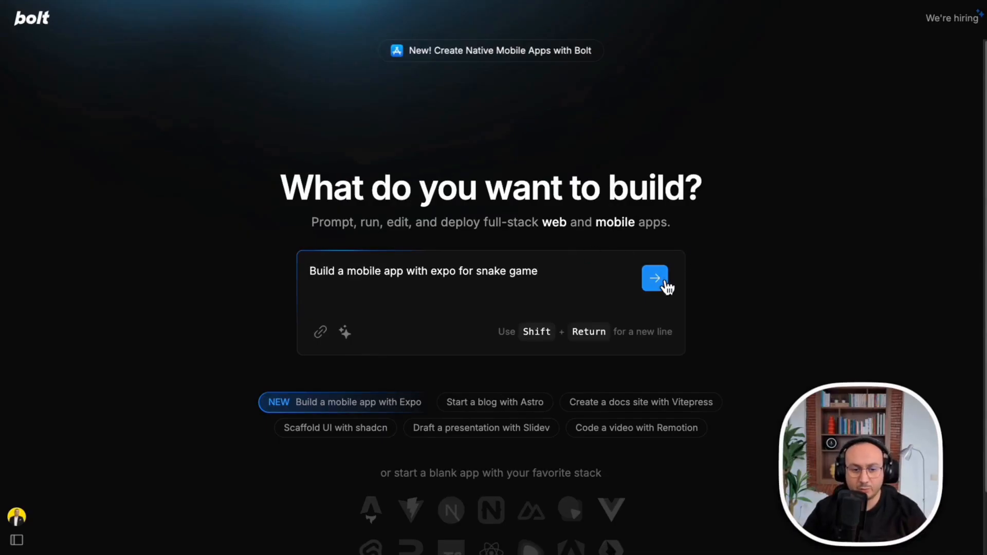
Send the prompt requesting a snake game mobile app built with Expo
left_click(654, 278)
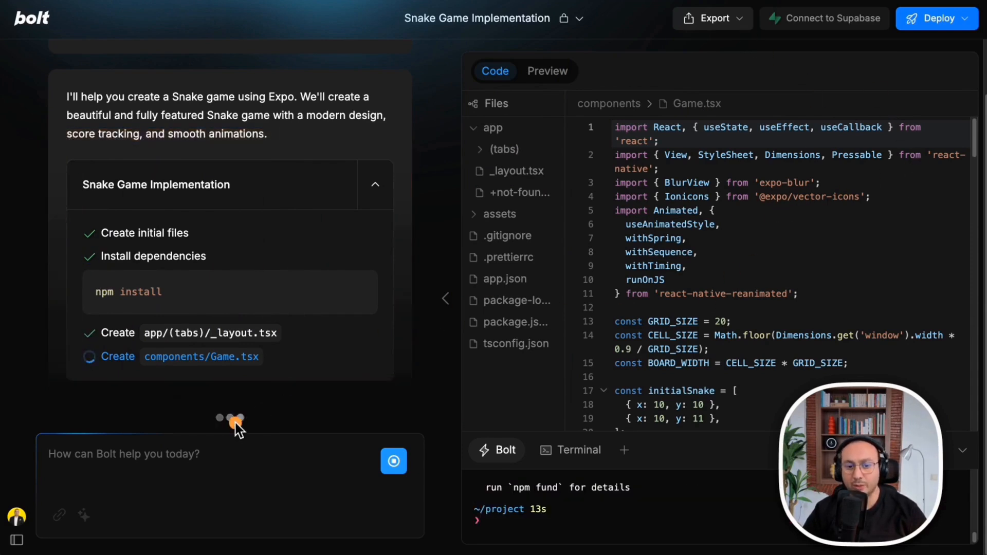
mouse_move(559, 257)
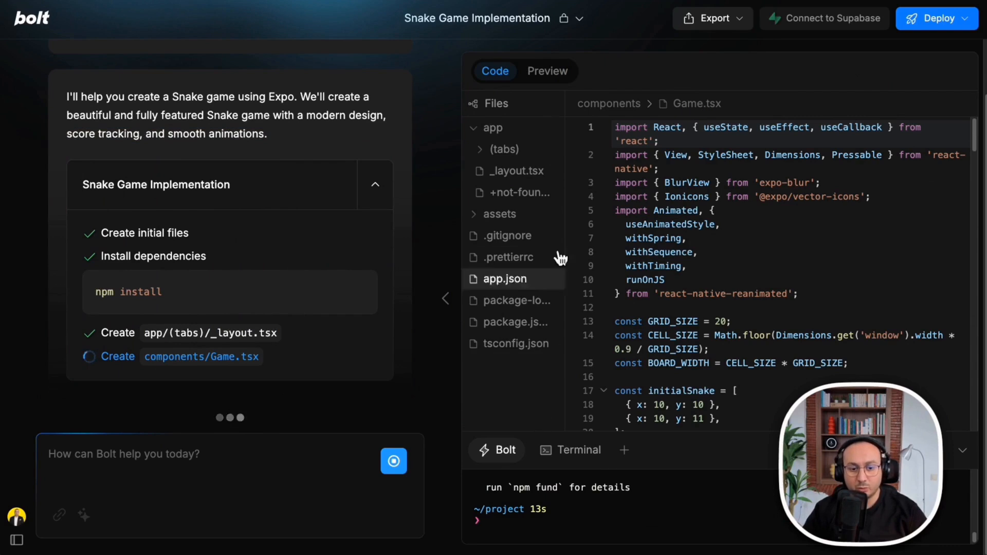
Watch Bolt generate Game.tsx, index.tsx and leaderboard.tsx until the Expo Go QR preview appears
scroll("down", 3)
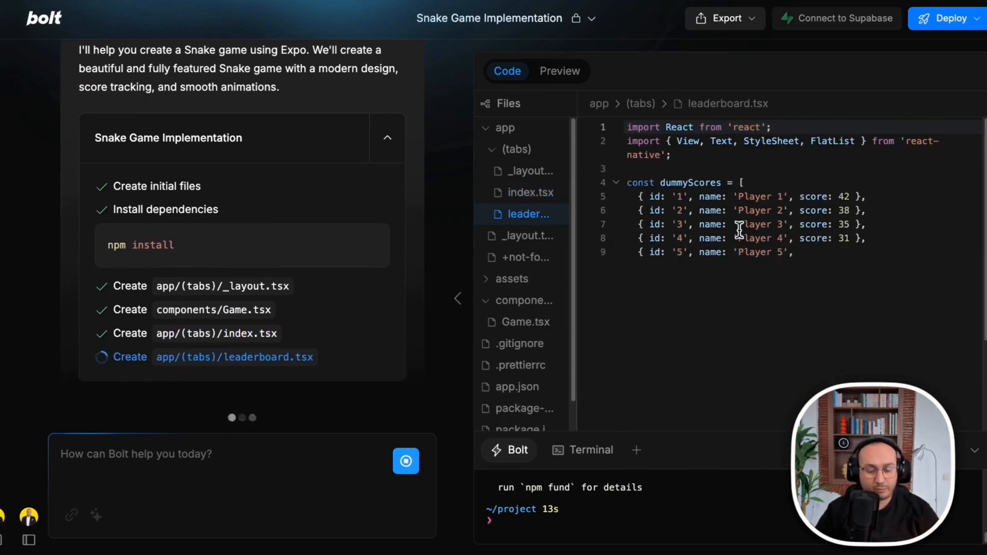
left_click(559, 71)
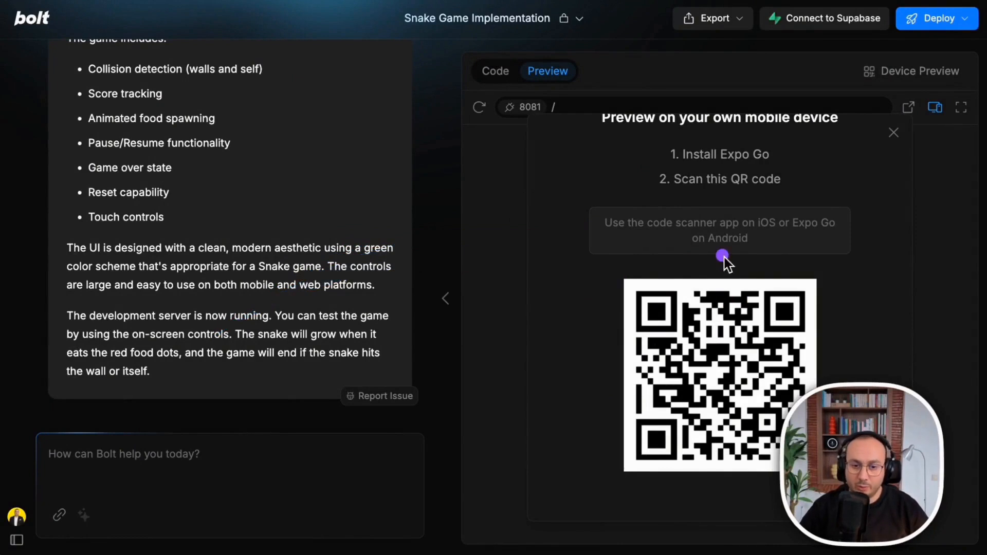
mouse_move(760, 247)
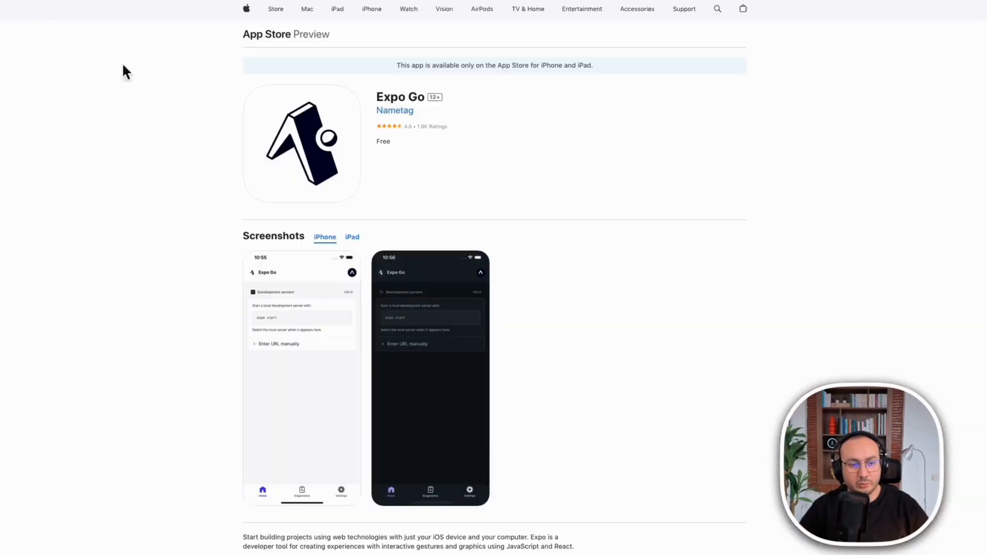
mouse_move(493, 131)
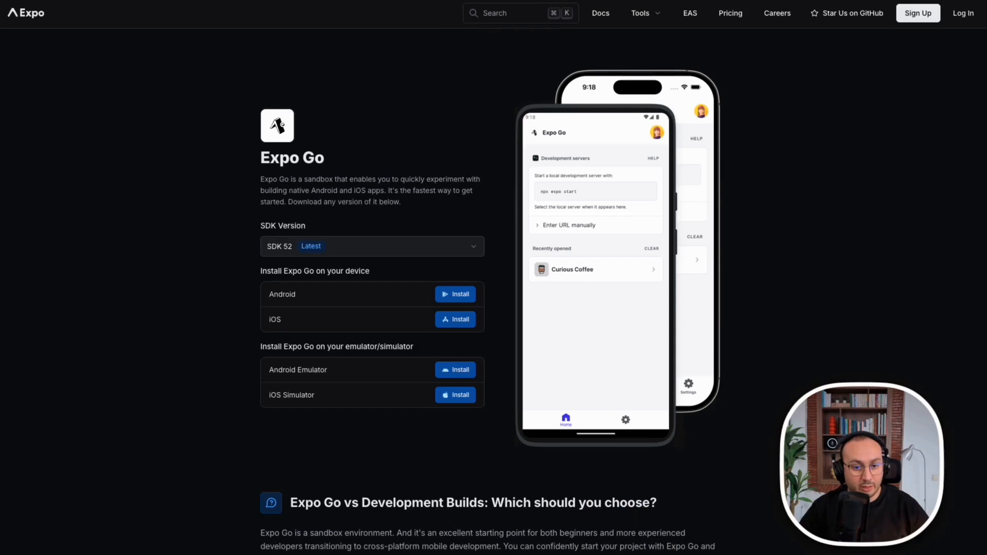
mouse_move(779, 195)
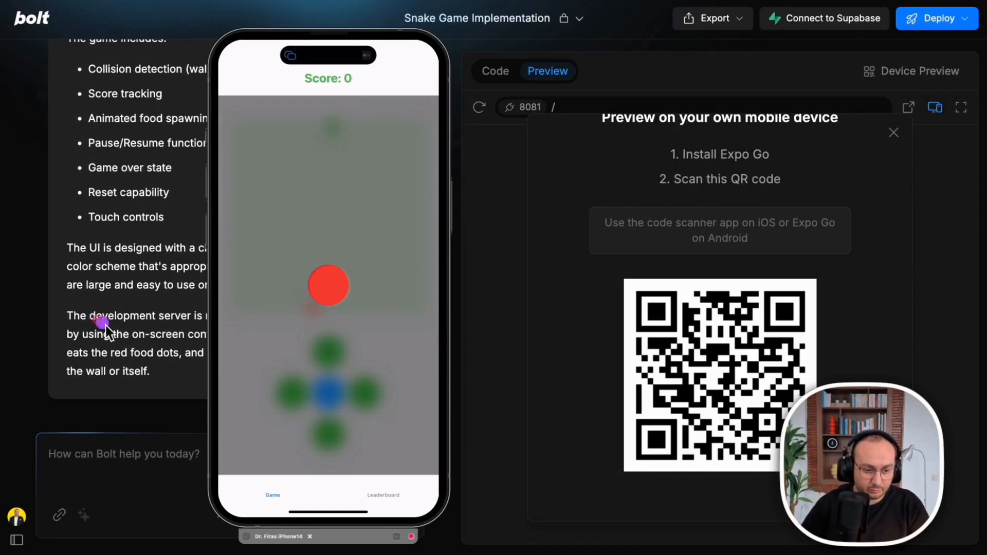
mouse_move(636, 444)
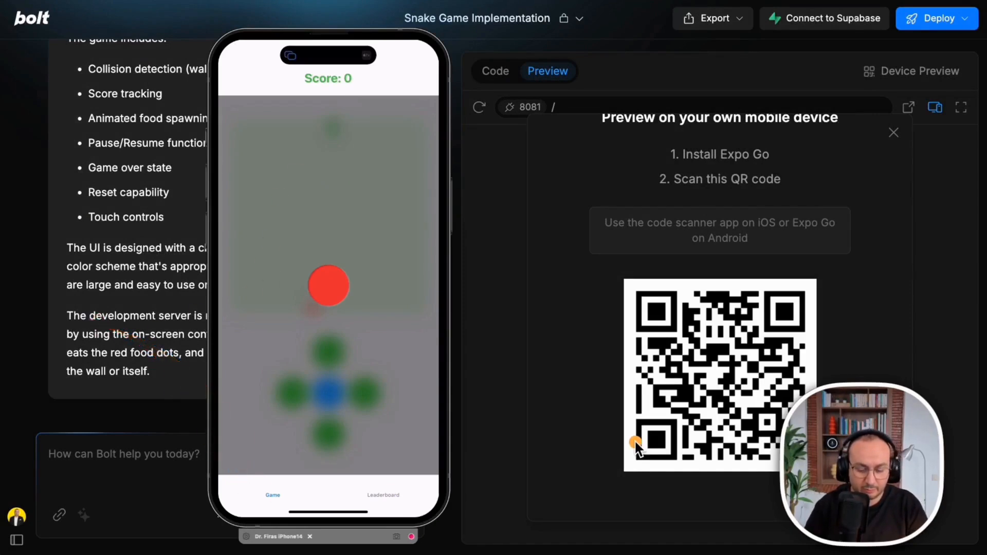
Switch between the Game and Leaderboard tabs on the iPhone preview, ending on Leaderboard
left_click(383, 495)
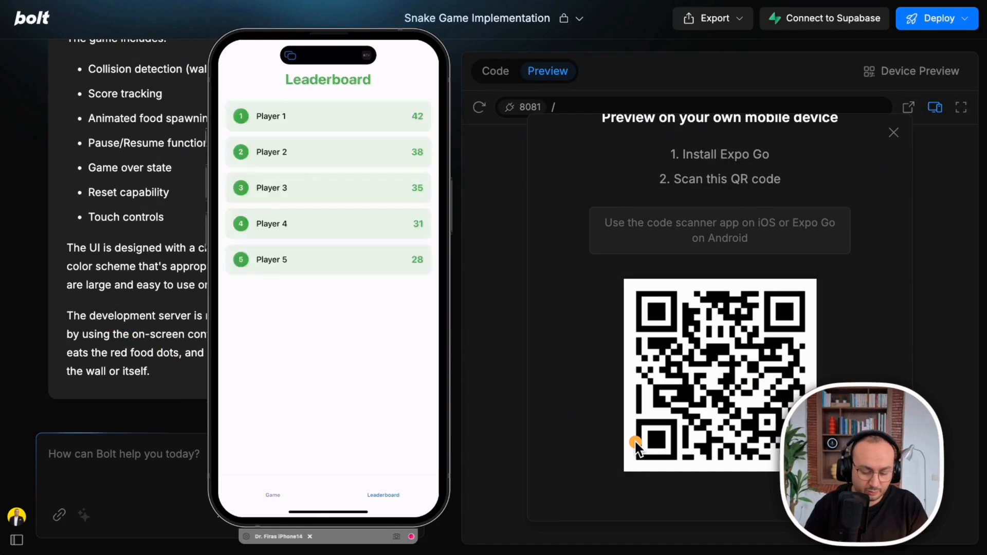
left_click(272, 494)
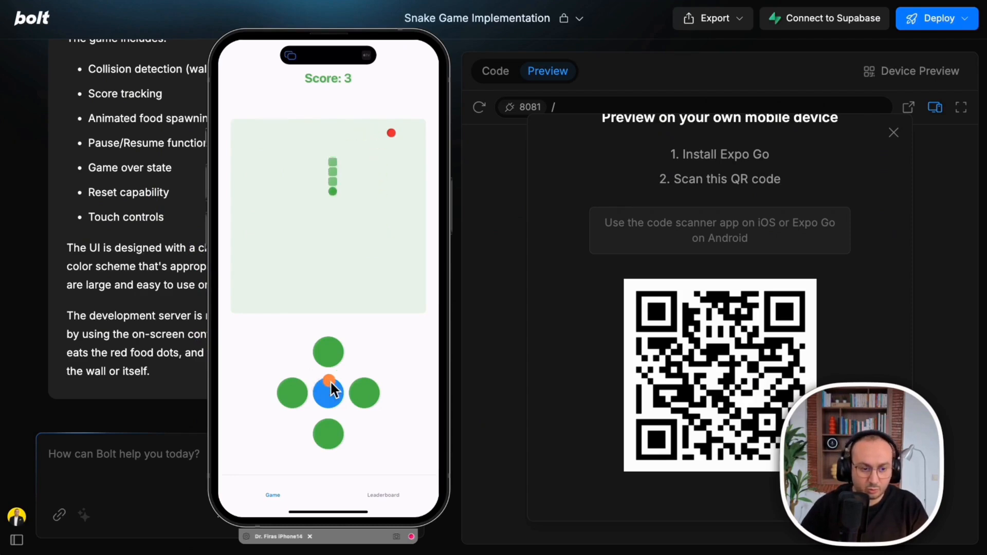
left_click(382, 495)
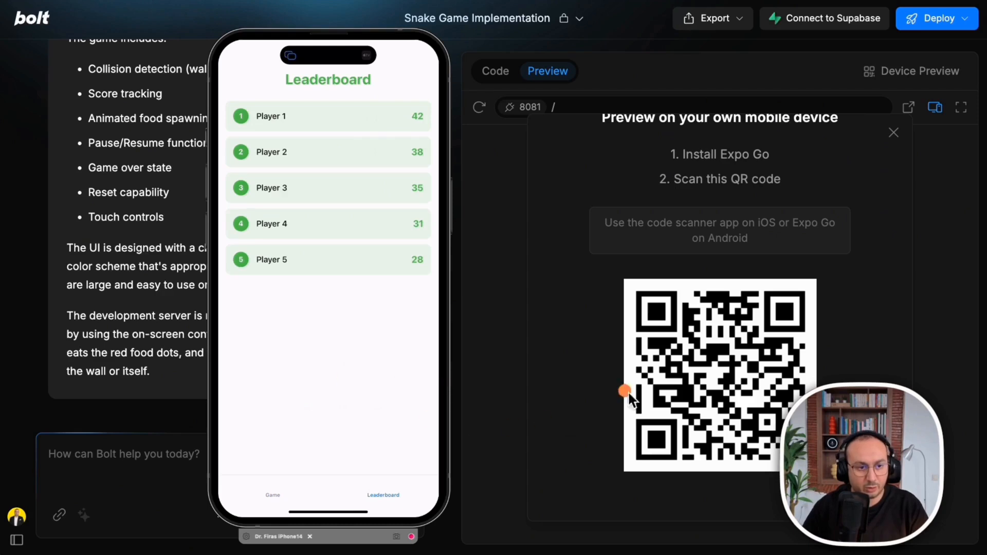
mouse_move(188, 315)
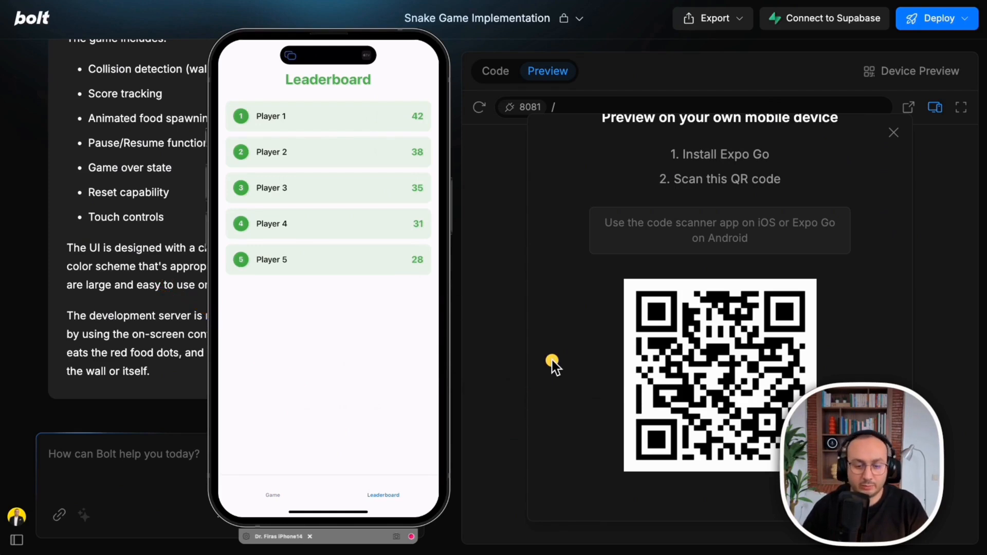
mouse_move(284, 58)
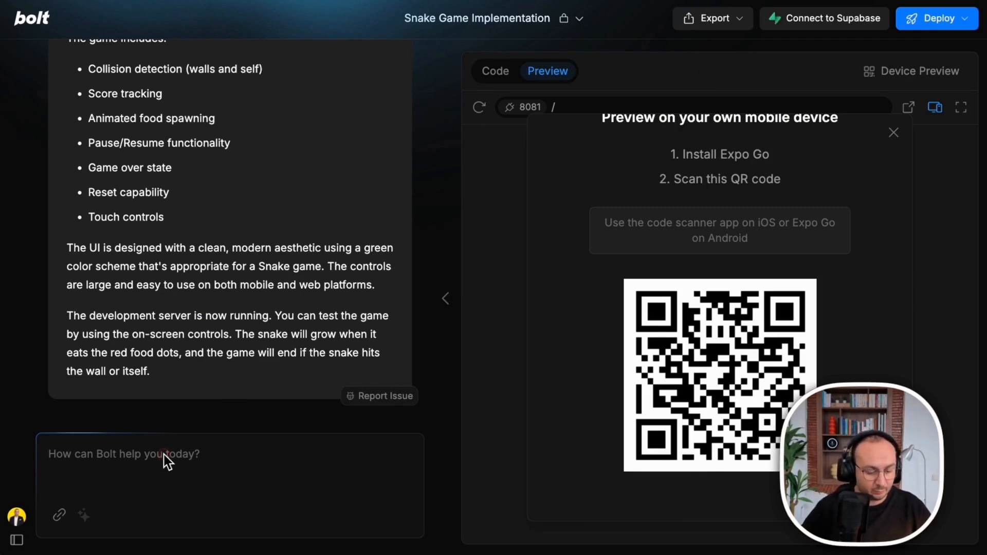
Send the prompt 'built a user account' to add Supabase sign-in to the game
type("built")
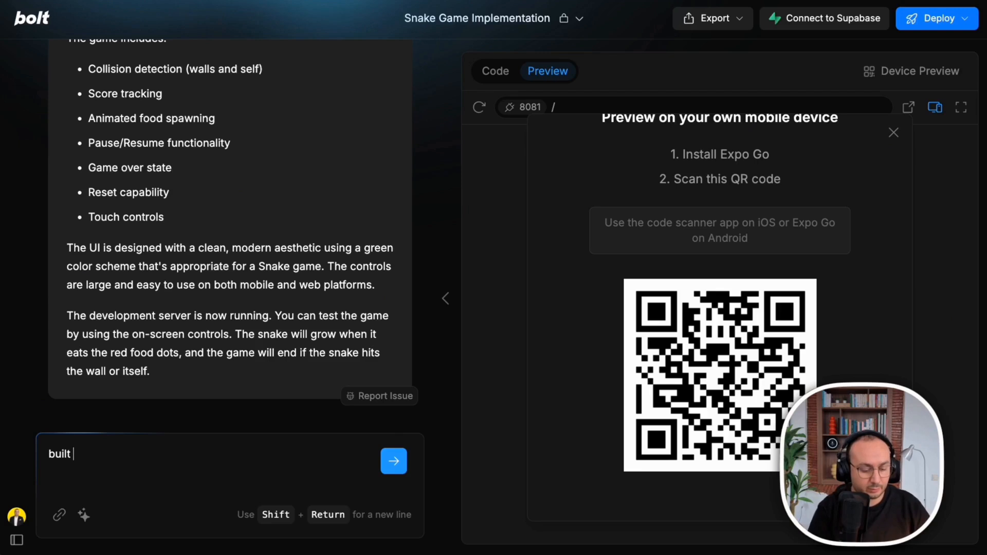
type("a")
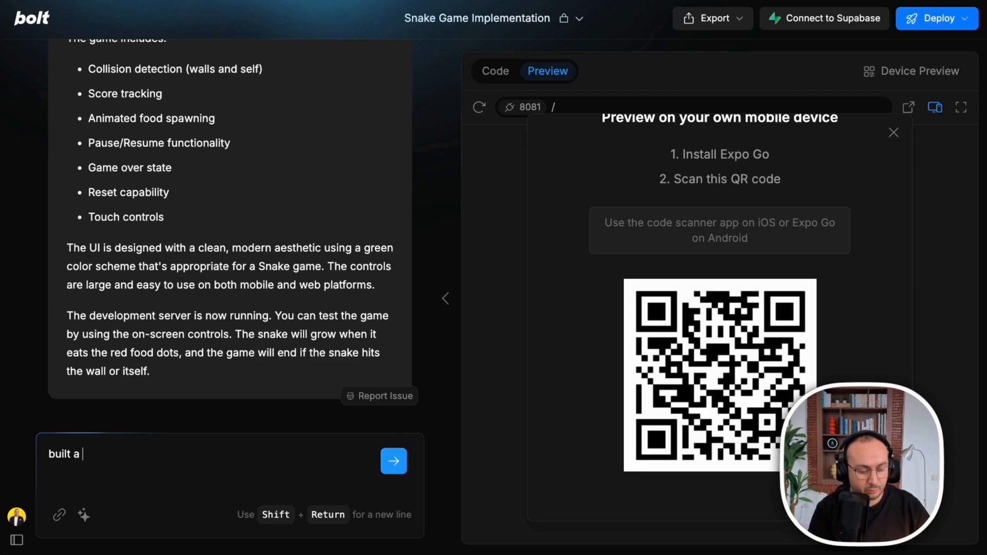
type("user accoun")
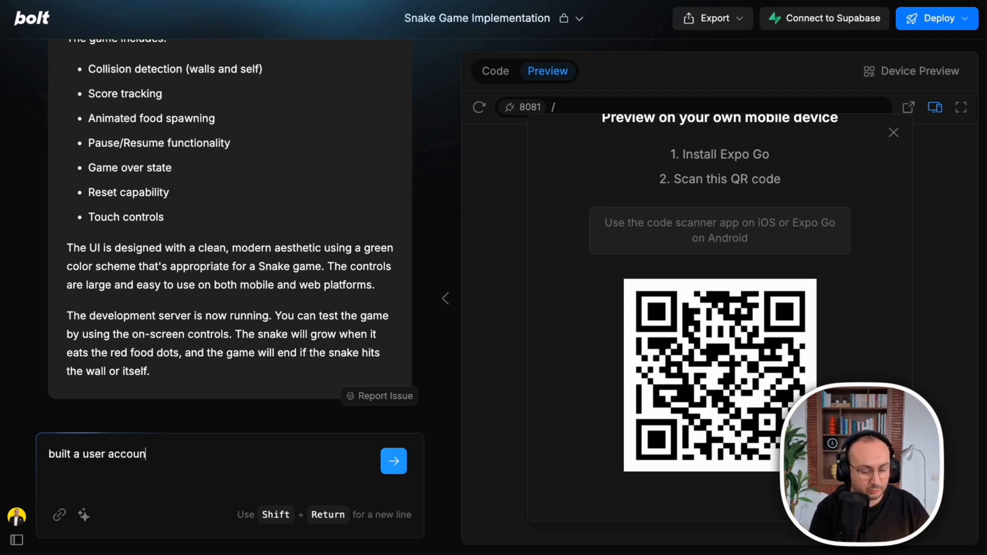
left_click(393, 461)
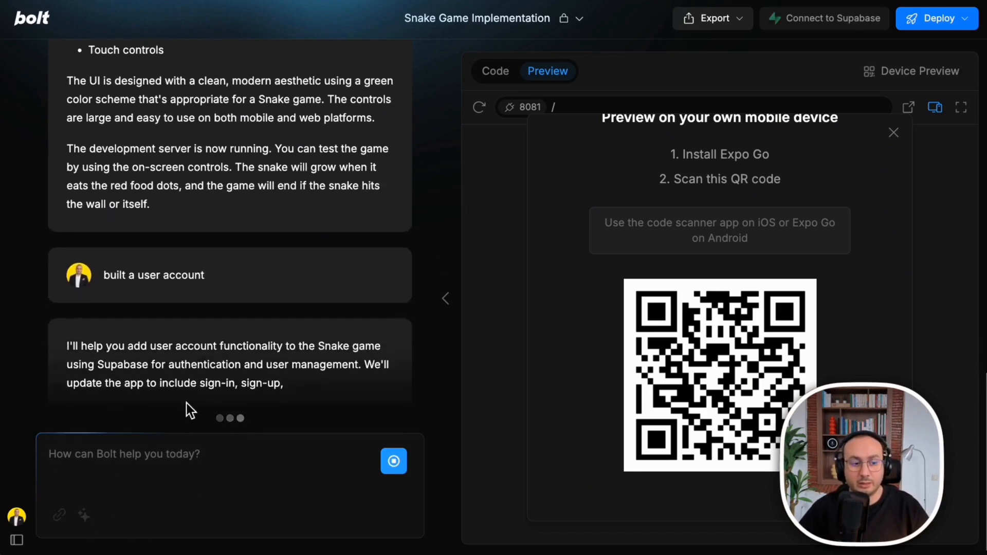
left_click(495, 70)
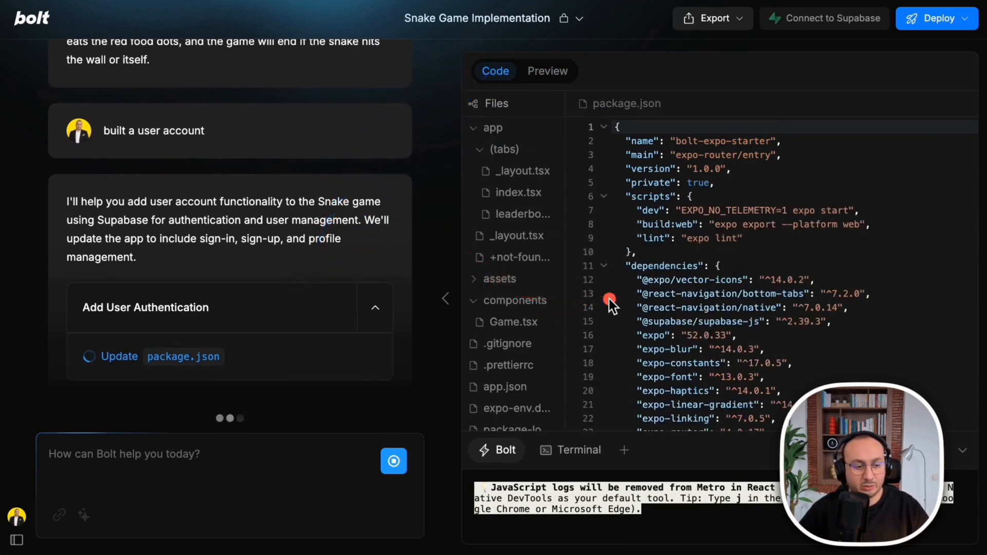
mouse_move(474, 264)
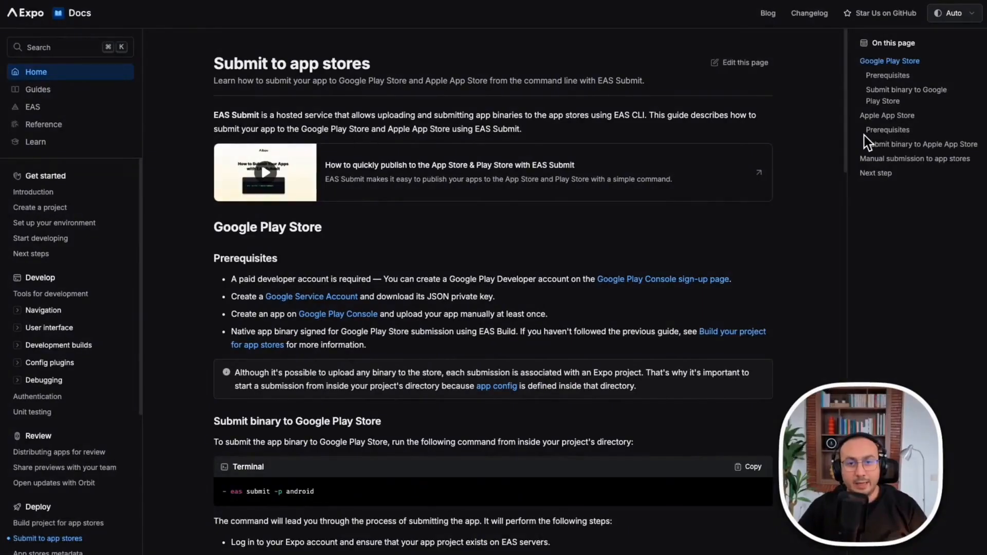
mouse_move(664, 154)
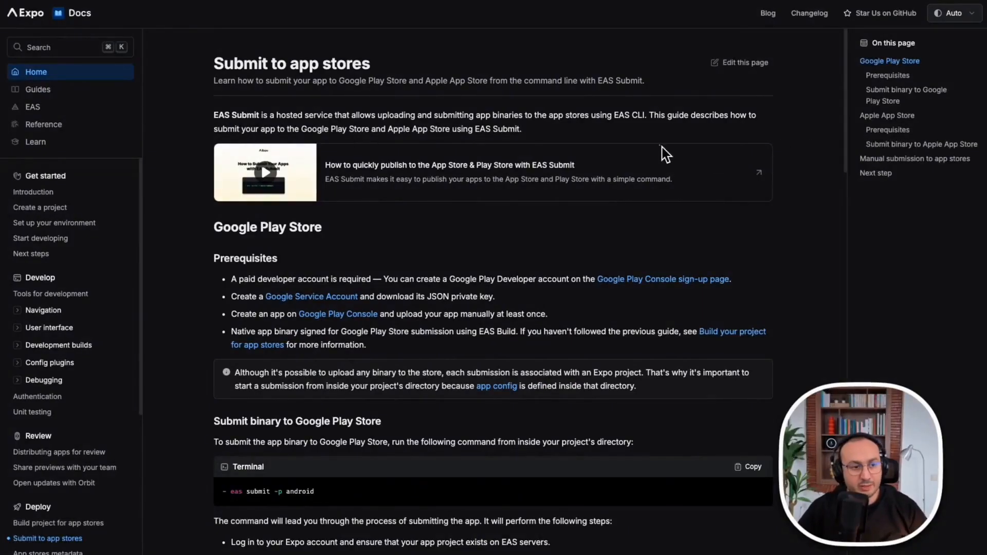
mouse_move(642, 176)
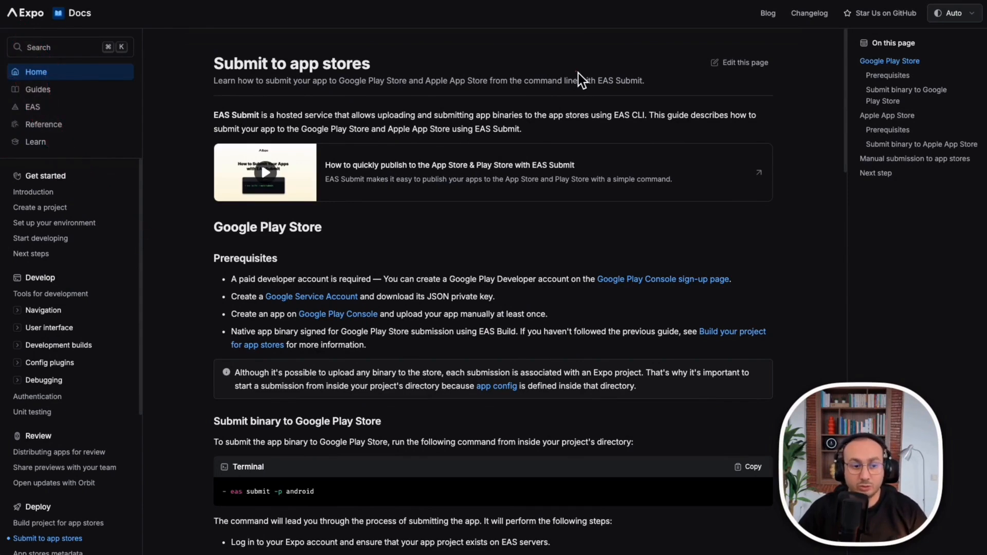
mouse_move(629, 76)
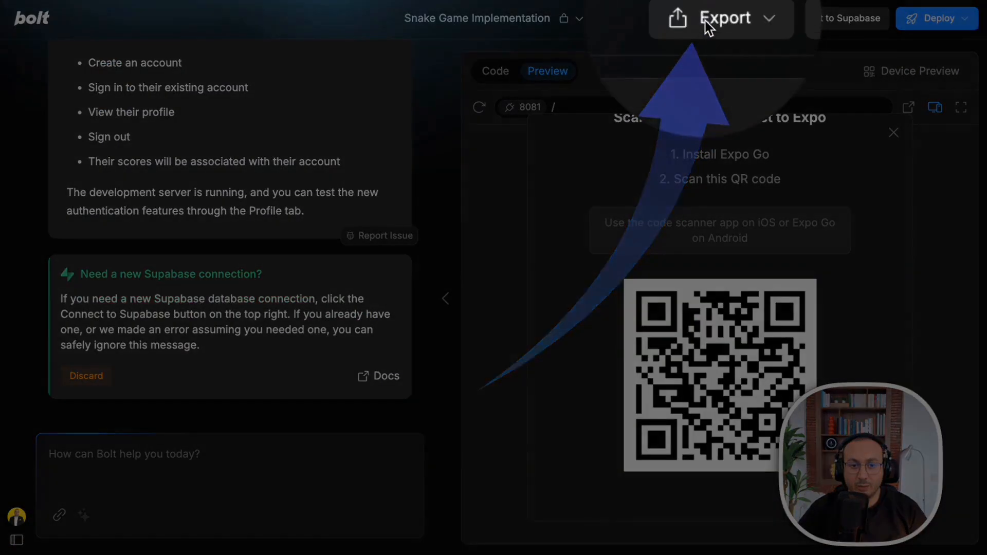
Download the snake game project files through the Export menu's Download option
left_click(712, 18)
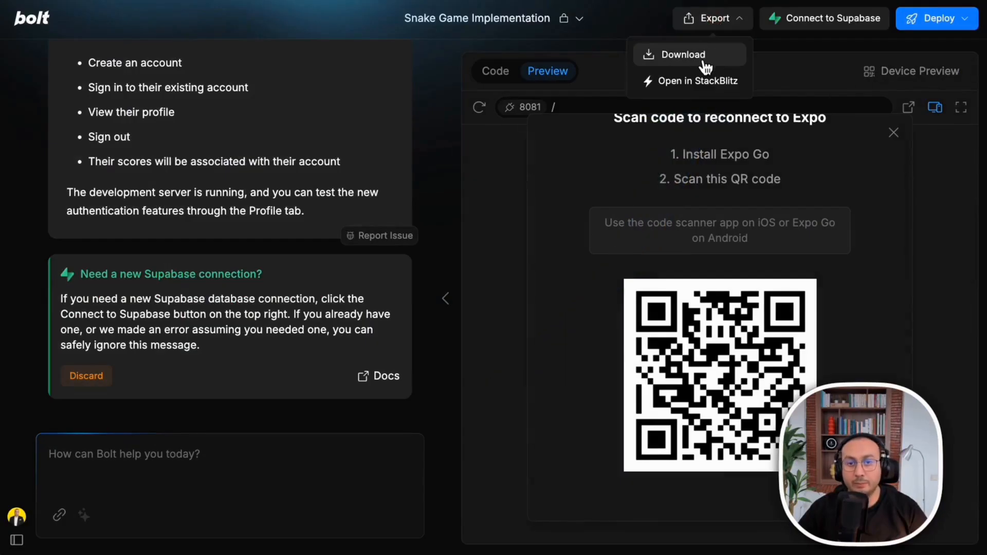
left_click(681, 54)
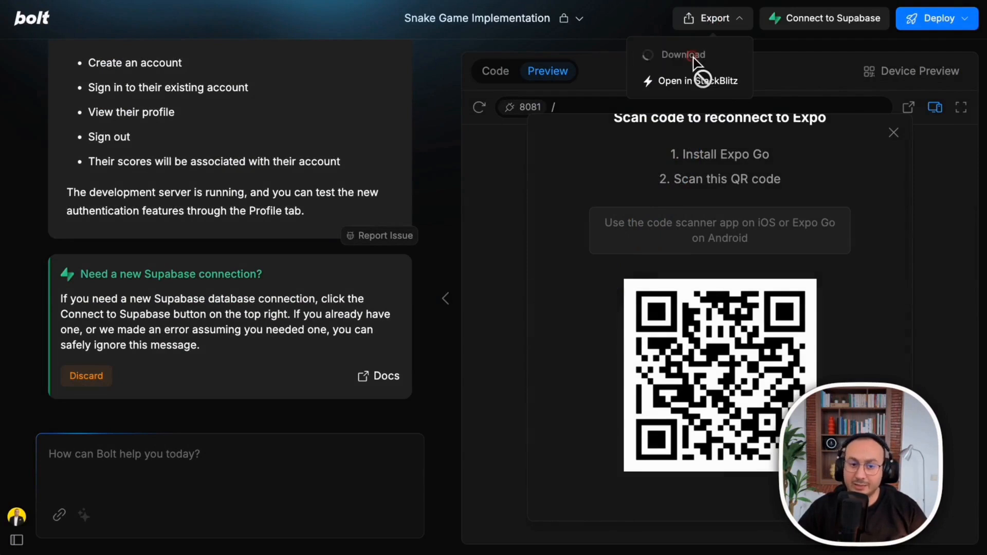
left_click(682, 55)
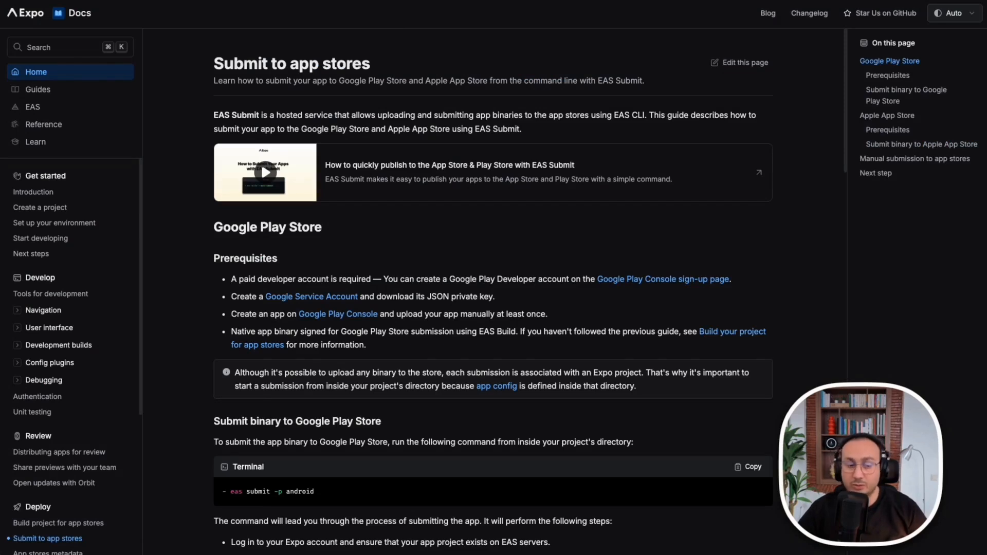
Scroll the Submit to app stores page through the Google Play and Apple App Store sections
scroll("down", 3)
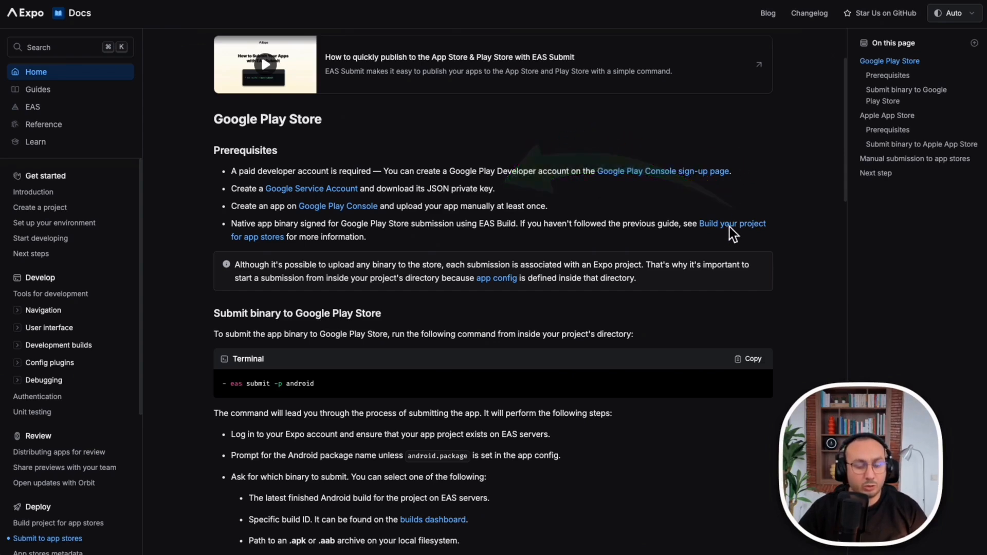
mouse_move(179, 163)
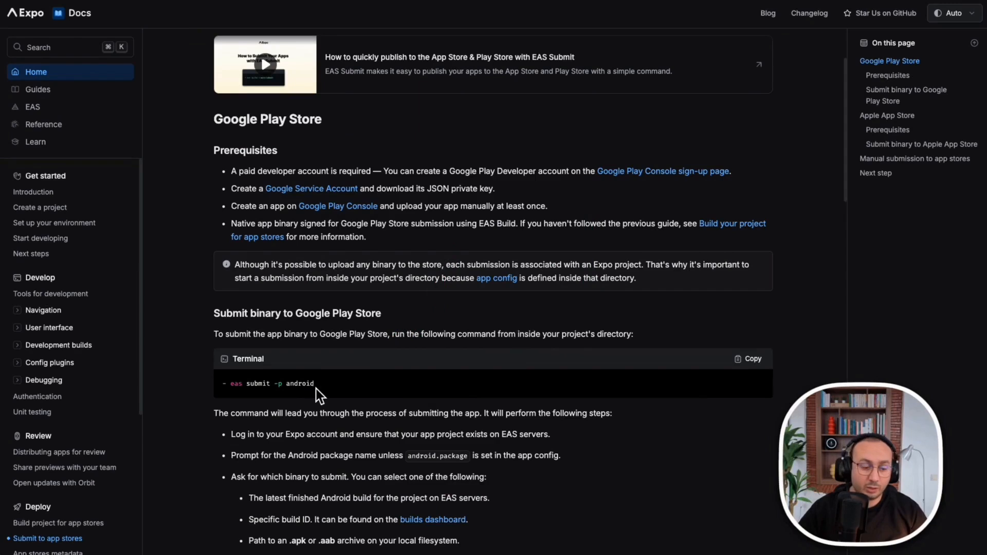
scroll("down", 3)
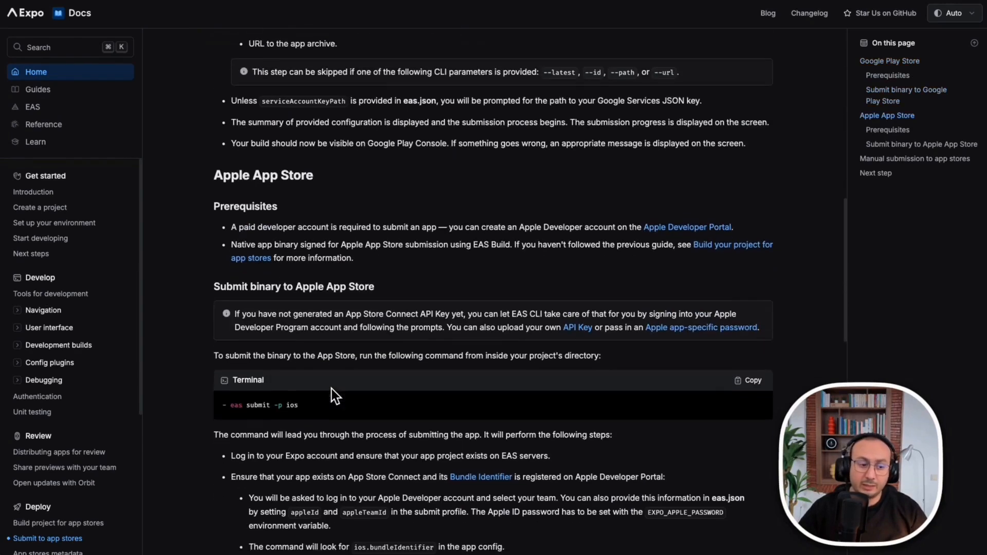
scroll("down", 3)
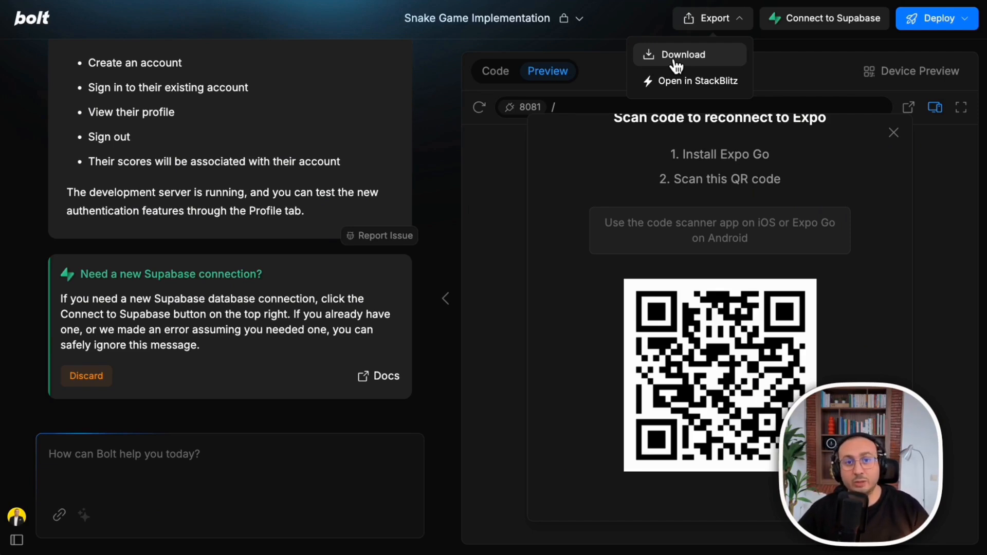
mouse_move(647, 72)
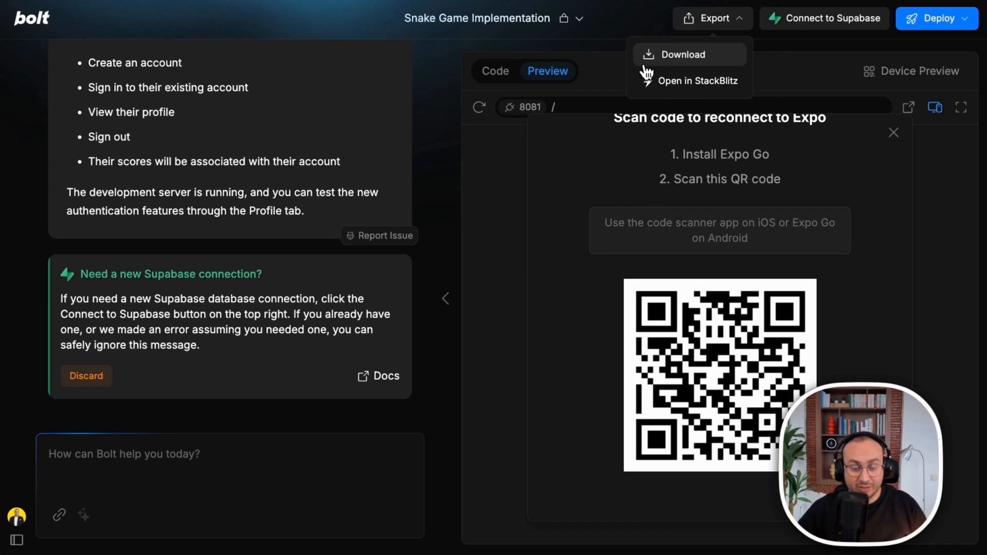